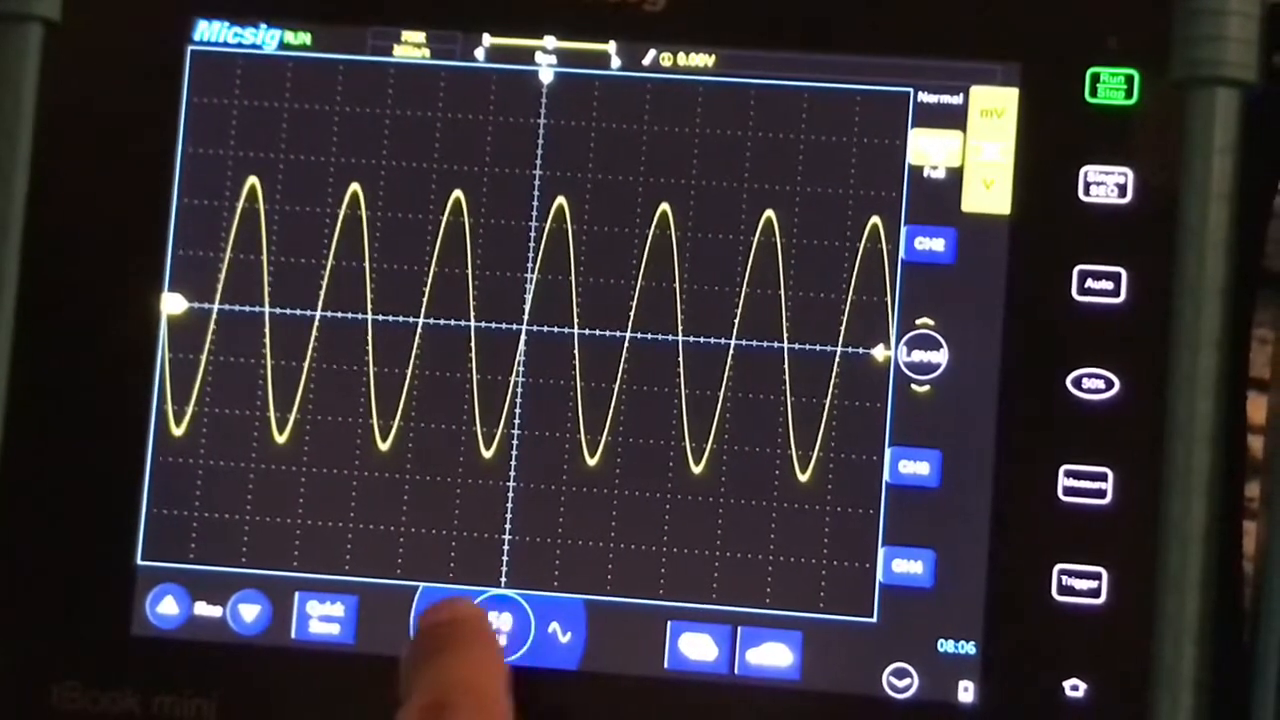
# Open the ATO's channel 1 menu, showing a 1X BNC-Banana voltage probe and 100M filter.
pyautogui.click(480, 620)
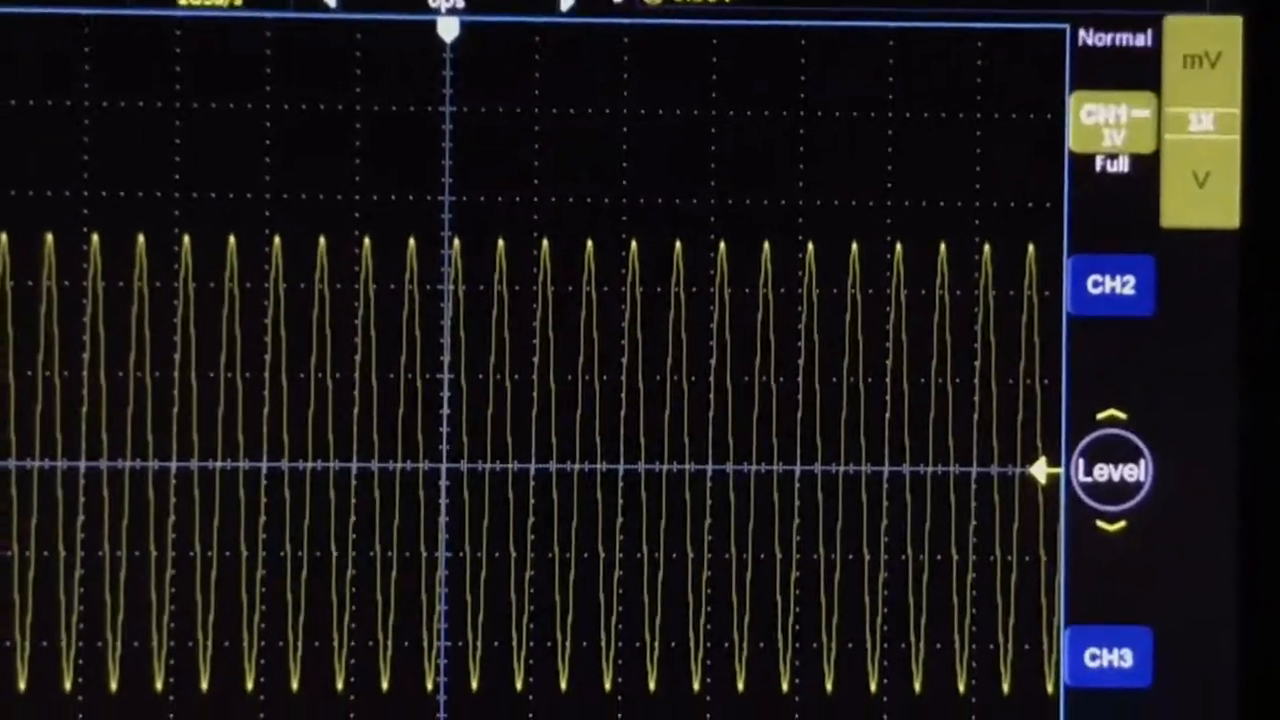
pyautogui.click(1110, 120)
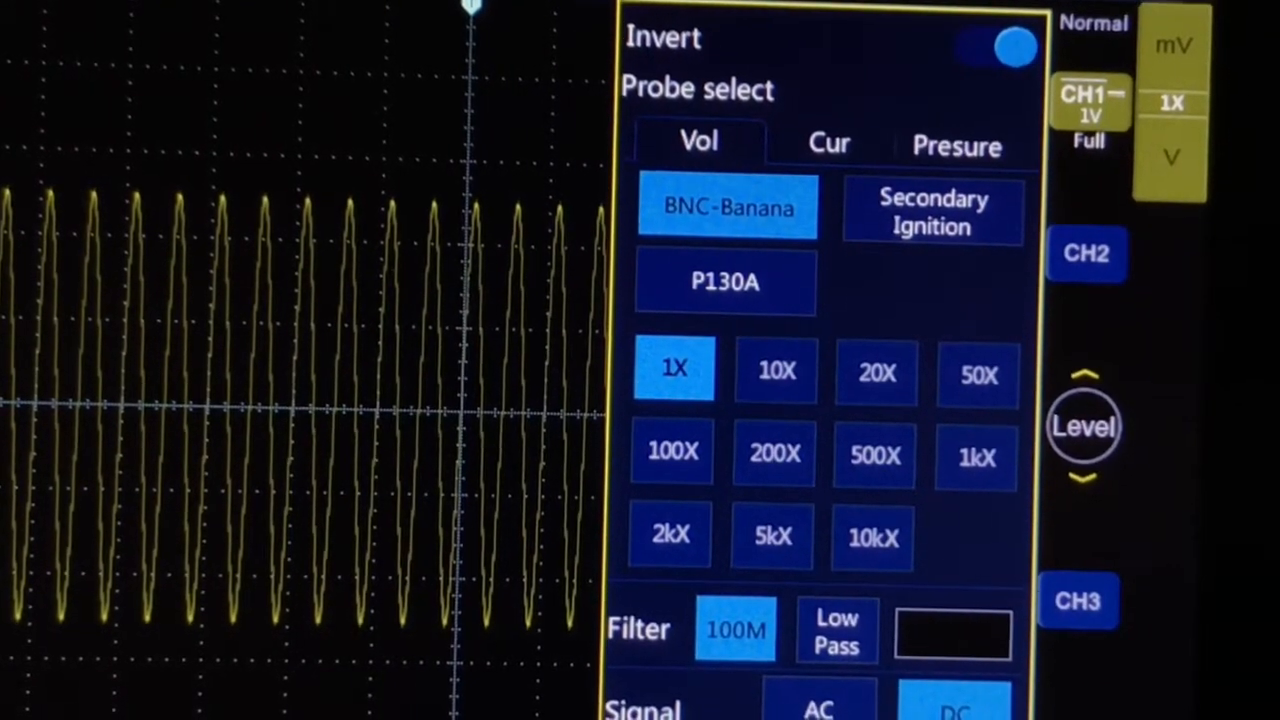
# Open the STO's CH1 menu: DC coupling, 1X voltage probe, full bandwidth, zero reference.
pyautogui.click(1008, 47)
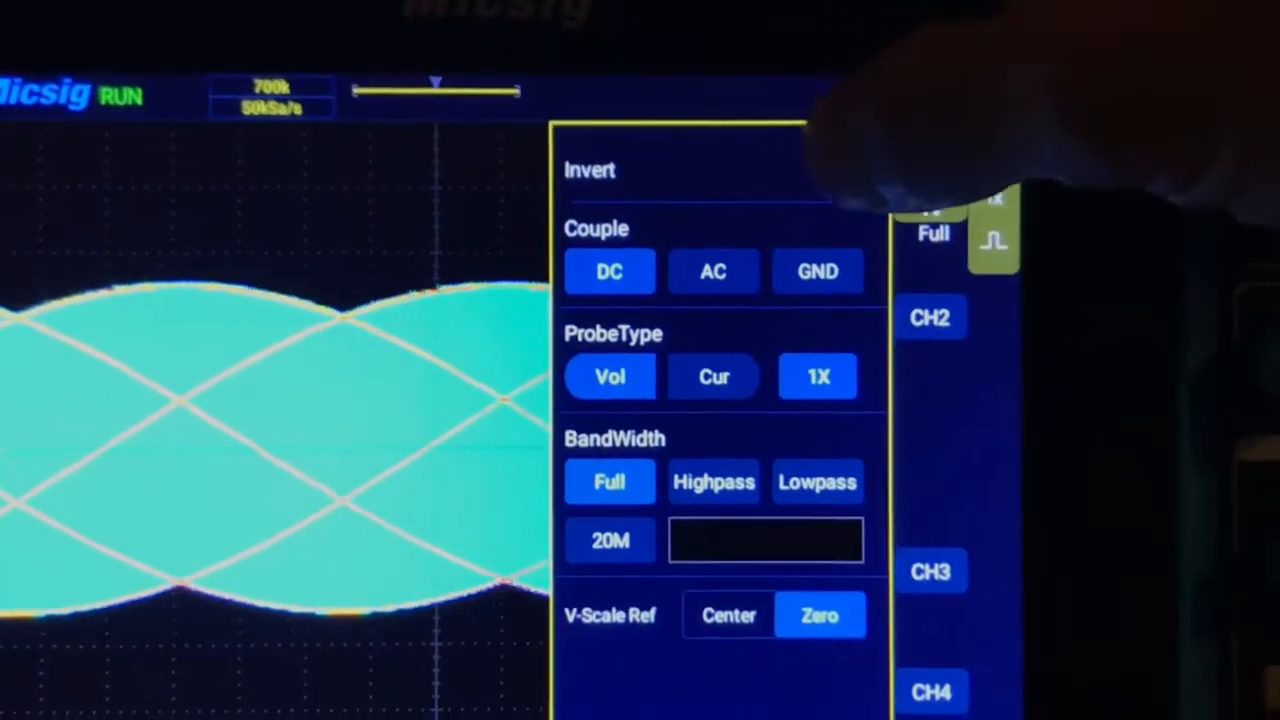
# Return to the ATO's CH1 Vol probe tab with BNC-Banana at 1X and 100M filter.
pyautogui.click(895, 171)
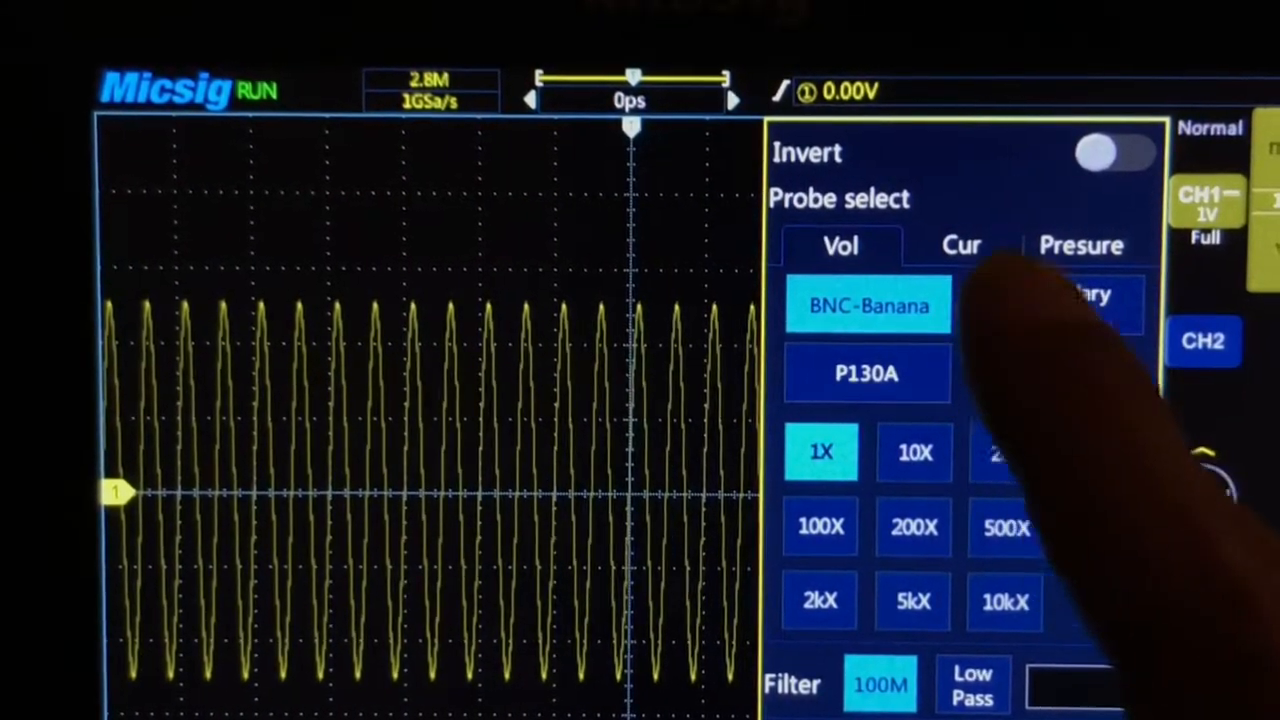
# Set the ATO's channel 1 probe to the CP 60 current clamp.
pyautogui.click(960, 244)
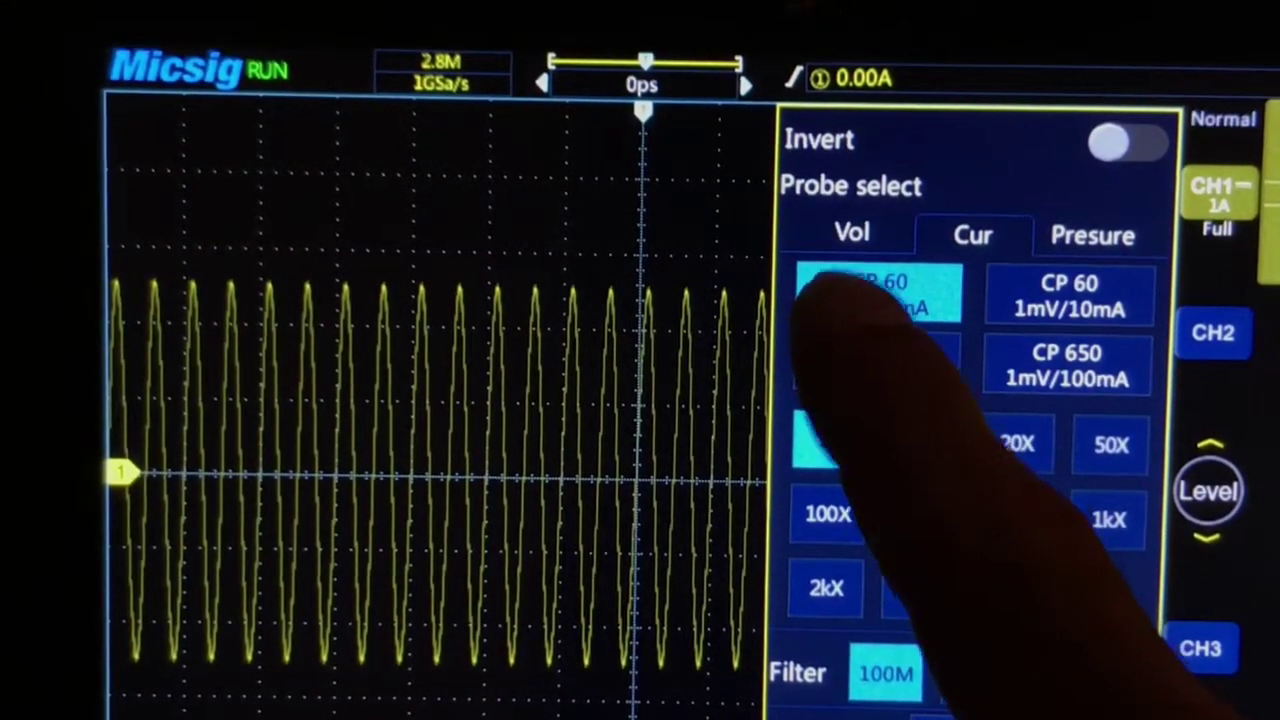
pyautogui.click(878, 295)
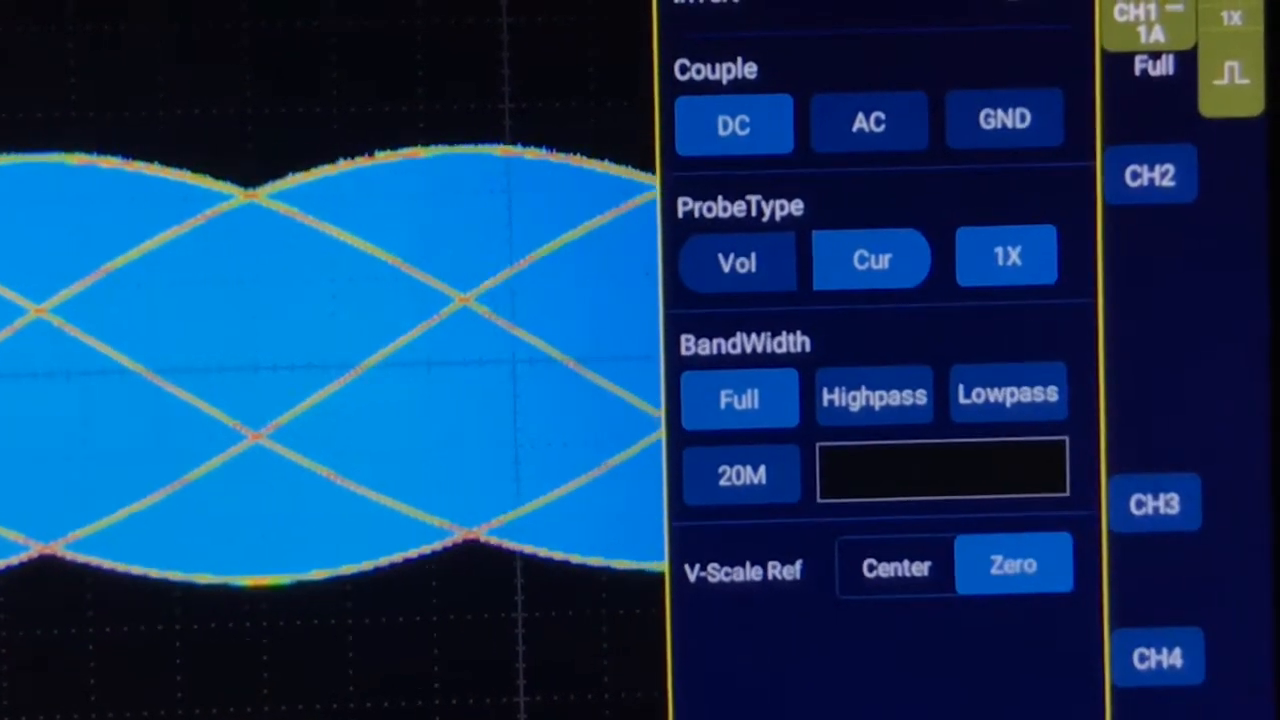
pyautogui.click(1006, 255)
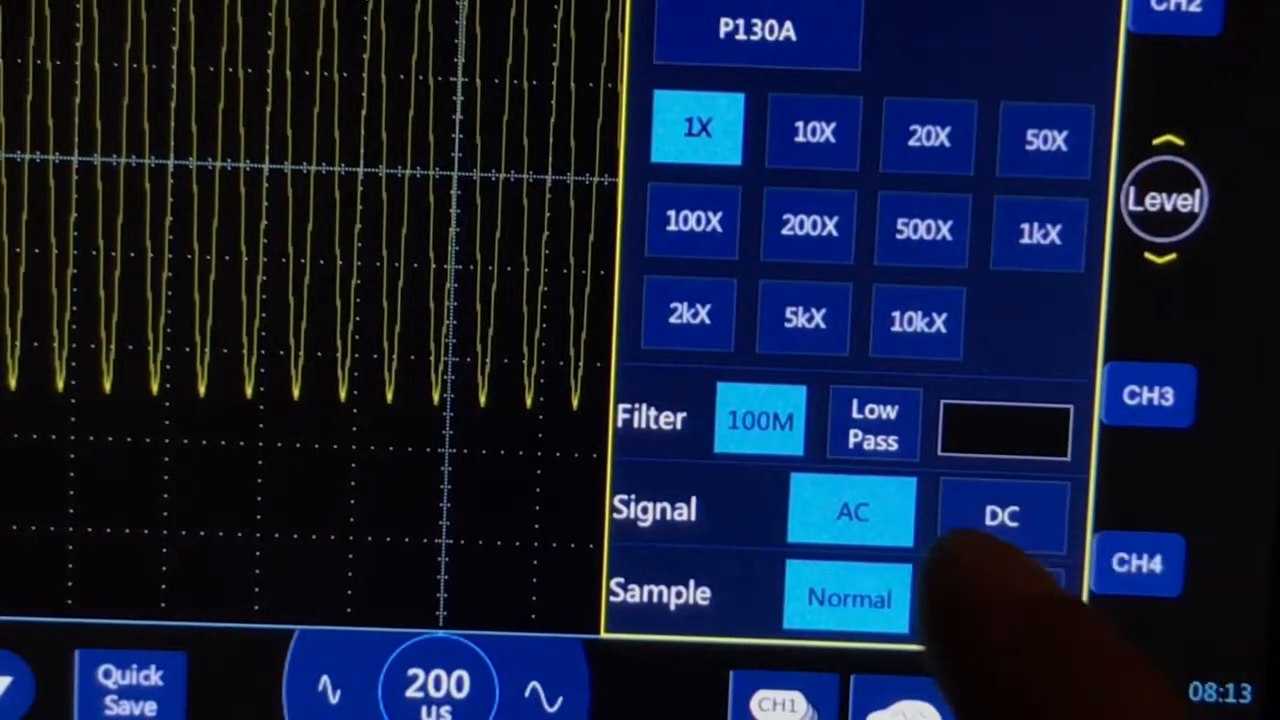
pyautogui.click(1000, 515)
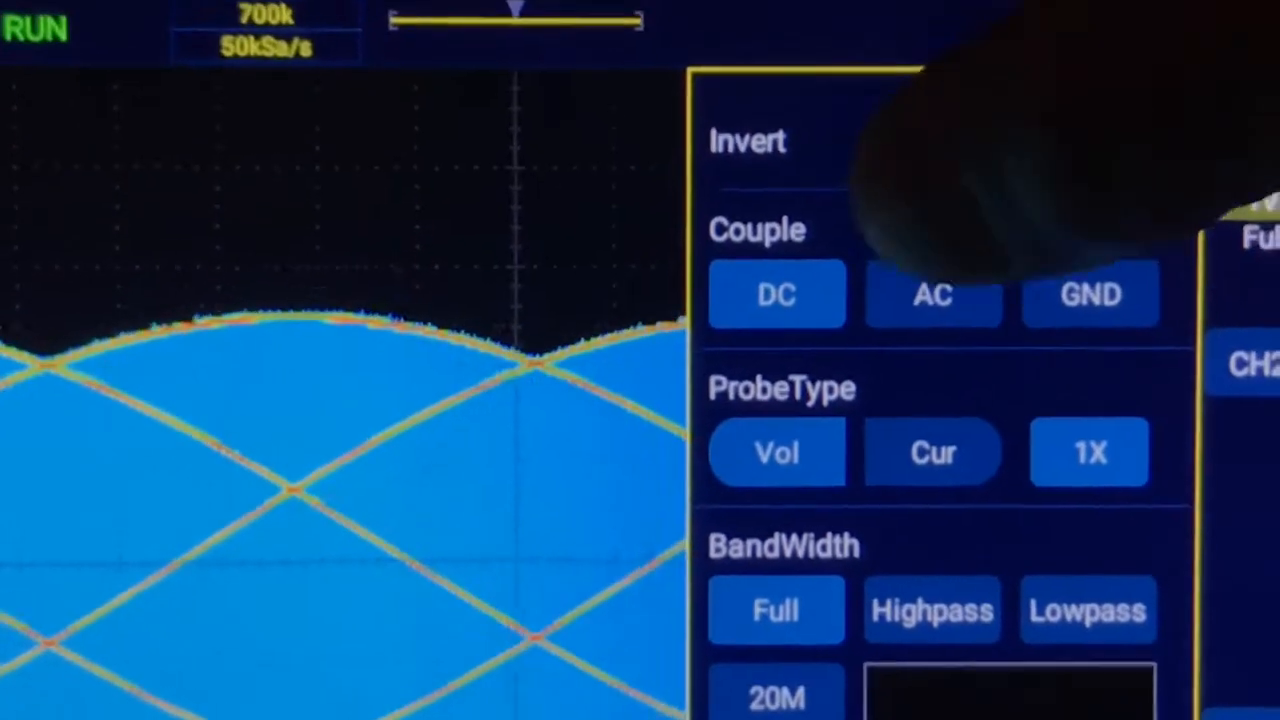
pyautogui.click(932, 293)
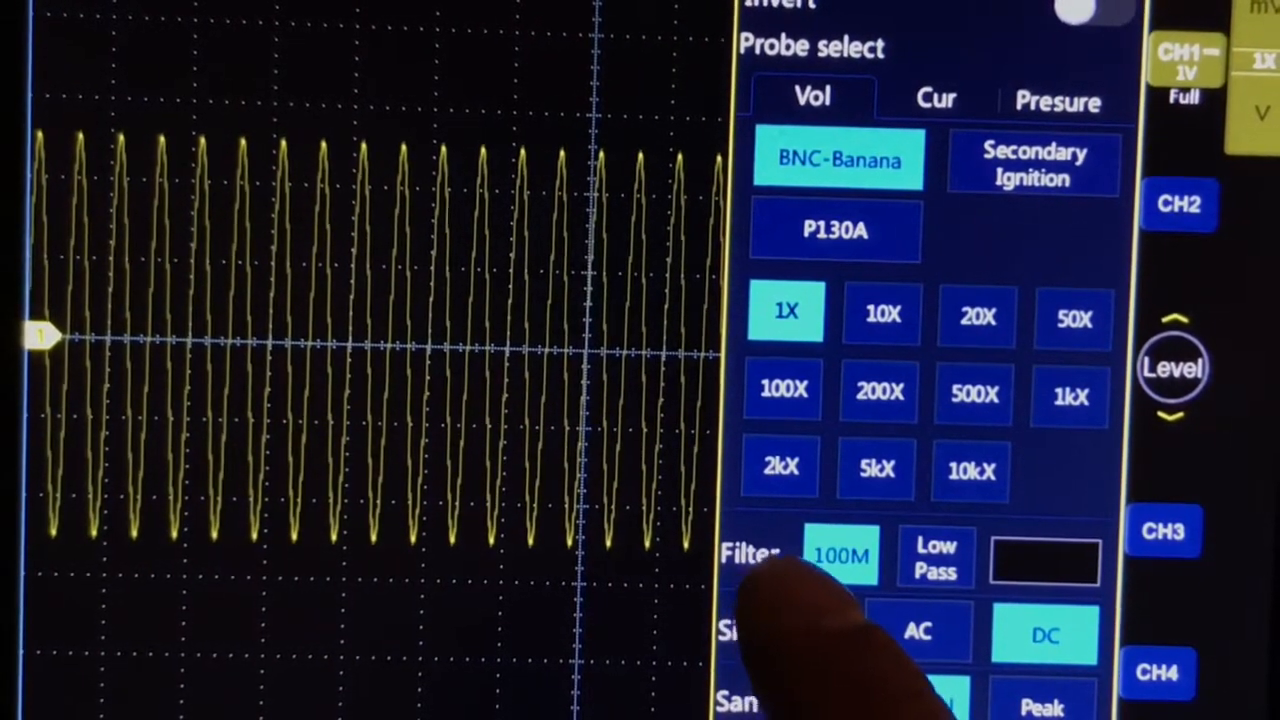
# Switch the ATO's channel 1 filter from 100M to Low Pass at 30.000 kHz.
pyautogui.click(841, 555)
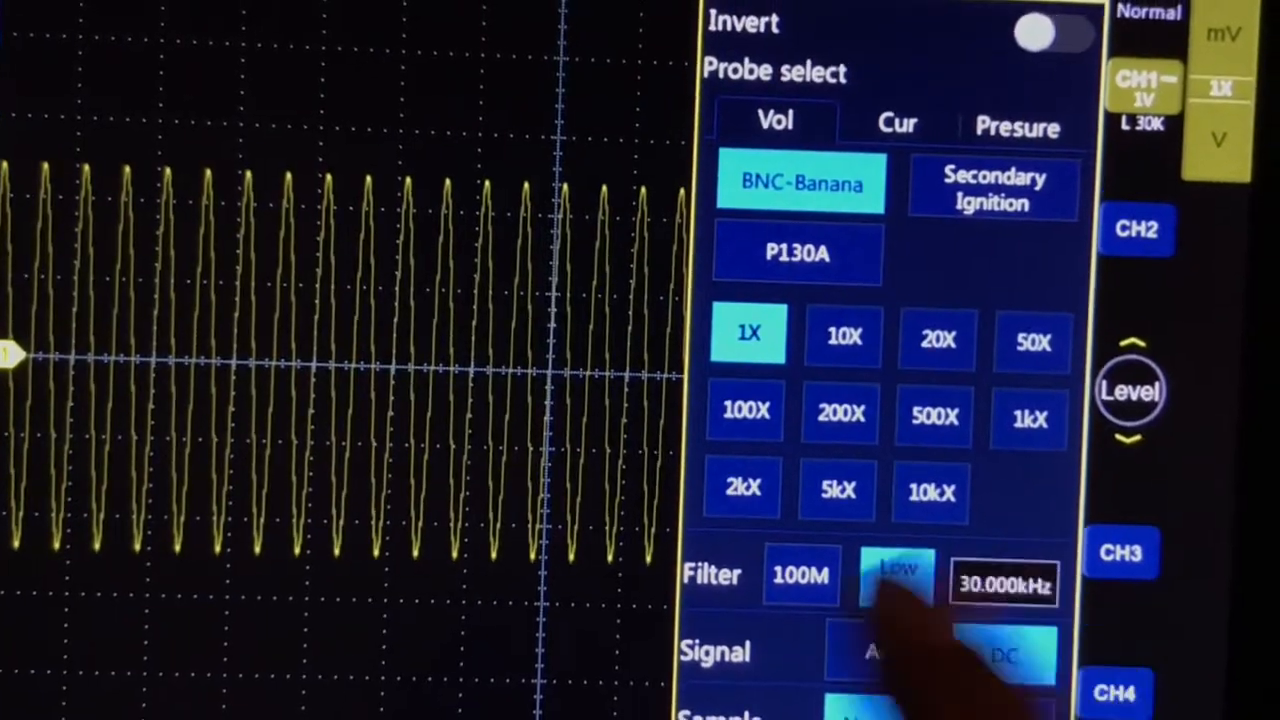
# Sweep the low-pass cutoff slider up to about 912 kHz, then back to 30.000 kHz.
pyautogui.click(897, 575)
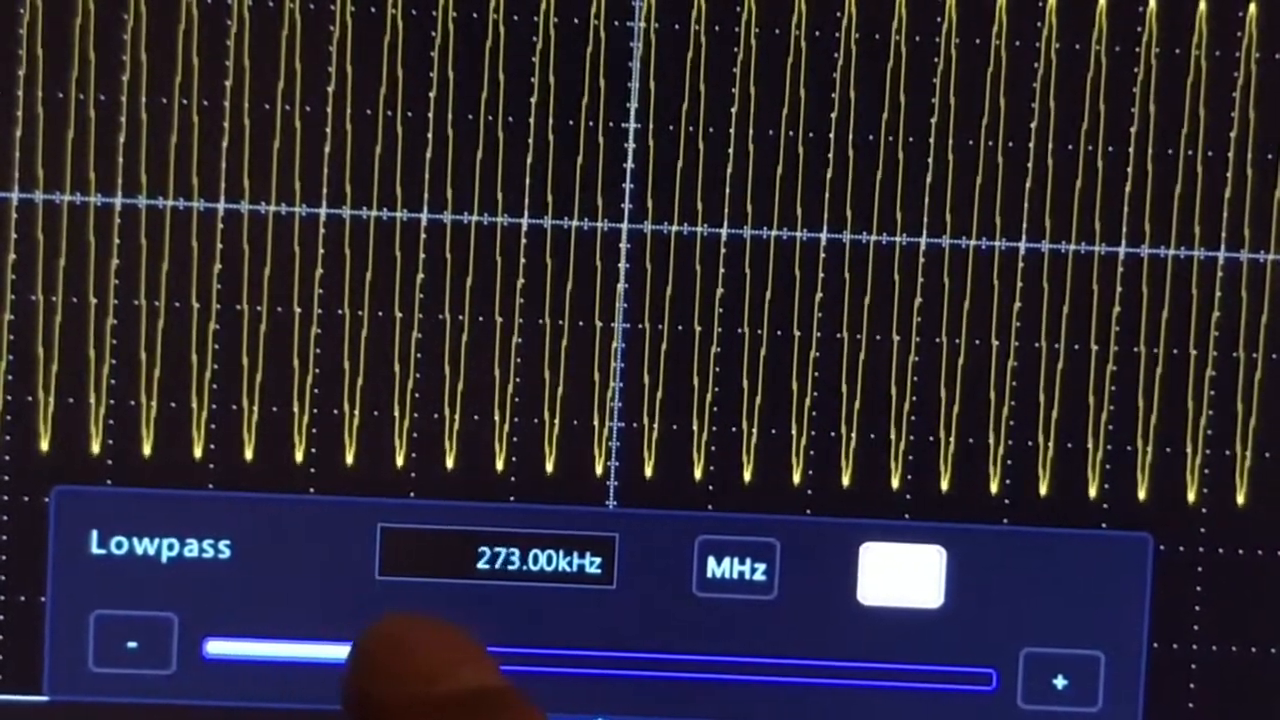
pyautogui.moveTo(330, 655); pyautogui.dragTo(630, 650)
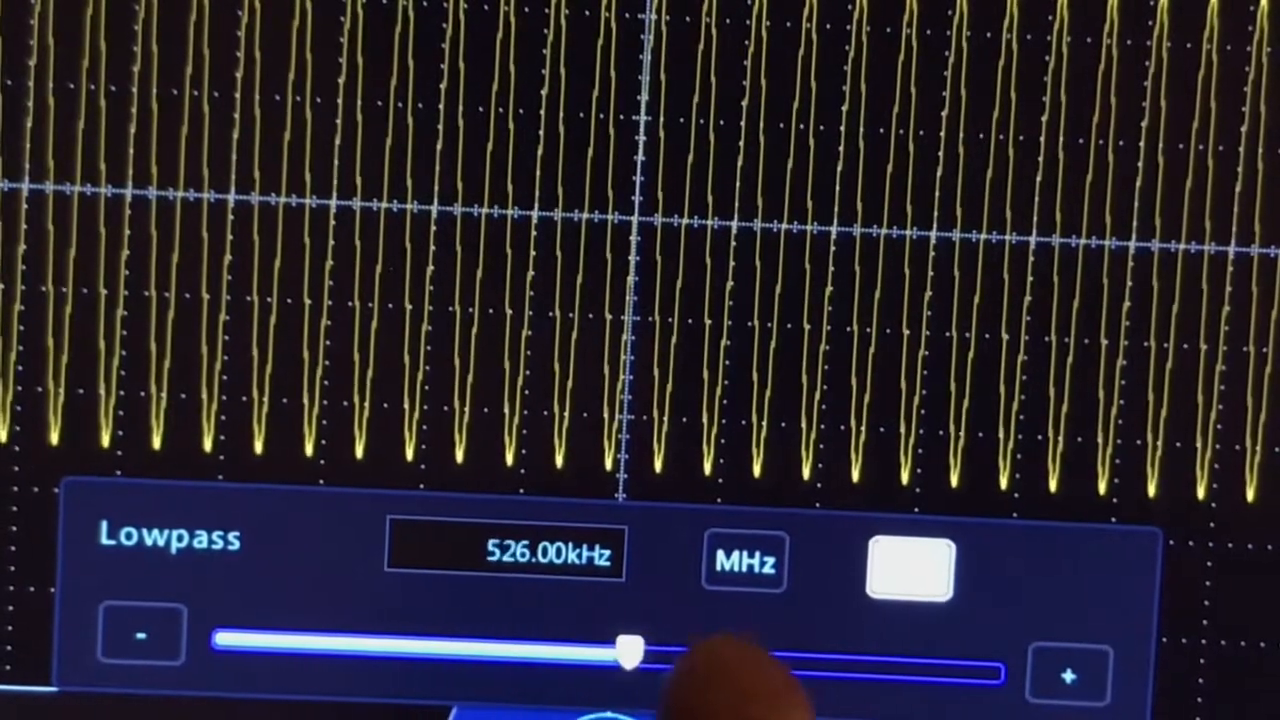
pyautogui.moveTo(630, 650); pyautogui.dragTo(920, 660)
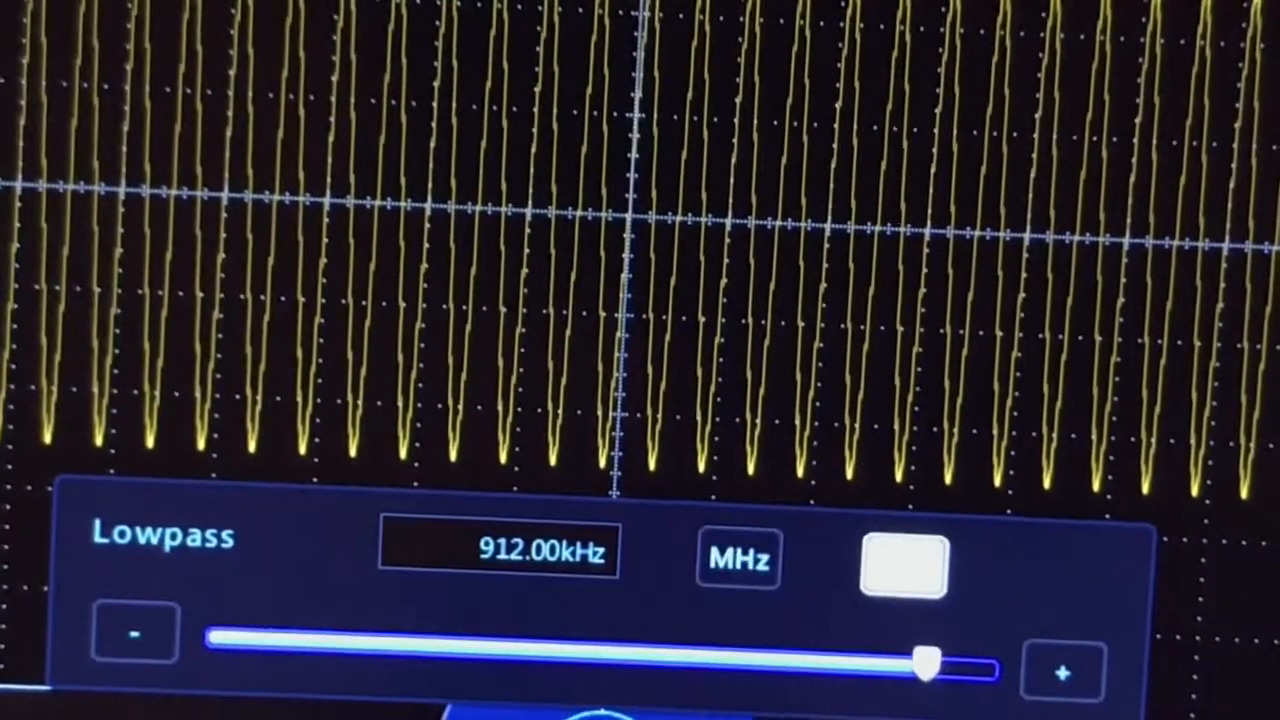
pyautogui.moveTo(925, 660); pyautogui.dragTo(220, 635)
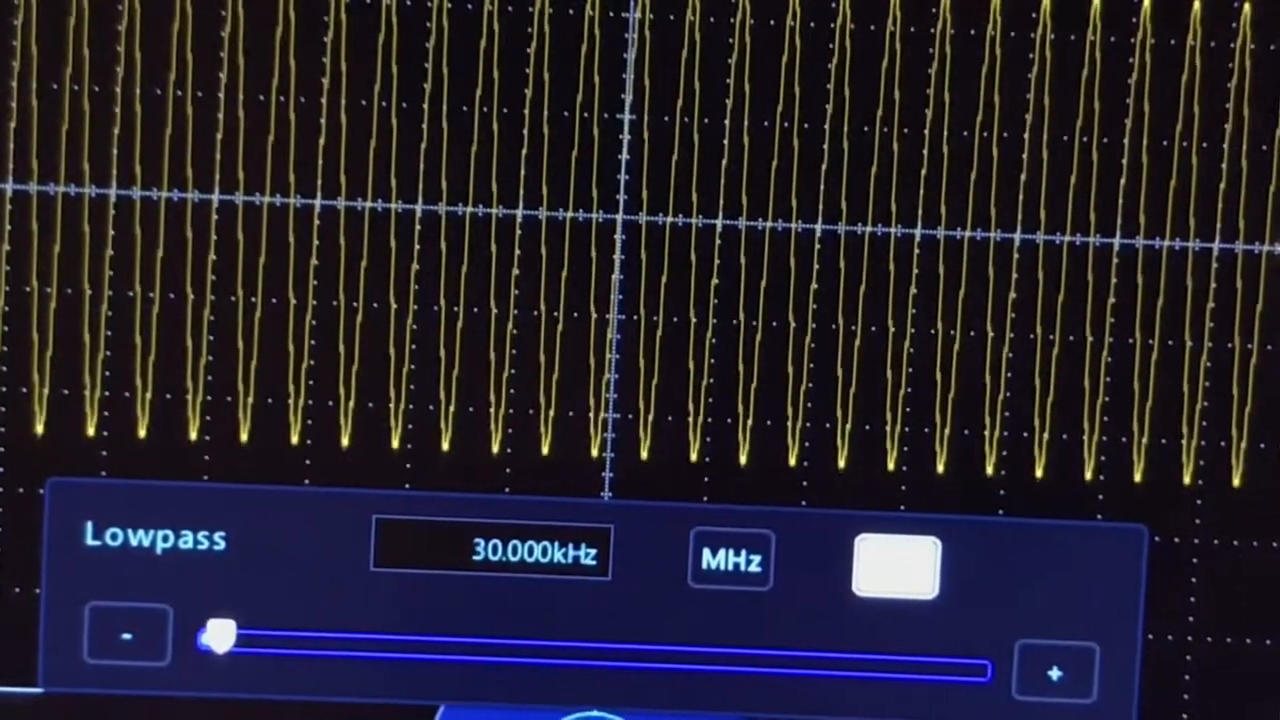